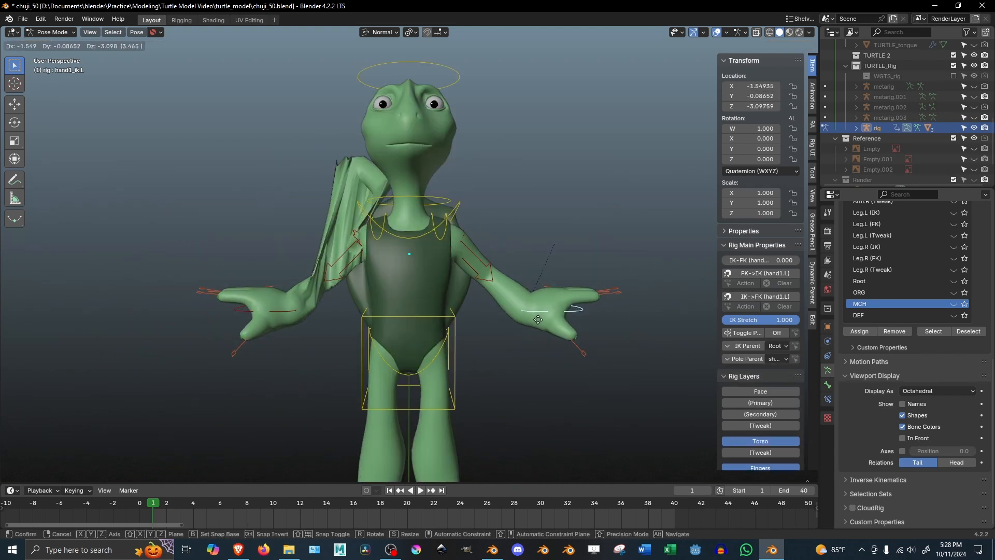
{"action": "mouse_move", "coordinate": [517, 287]}
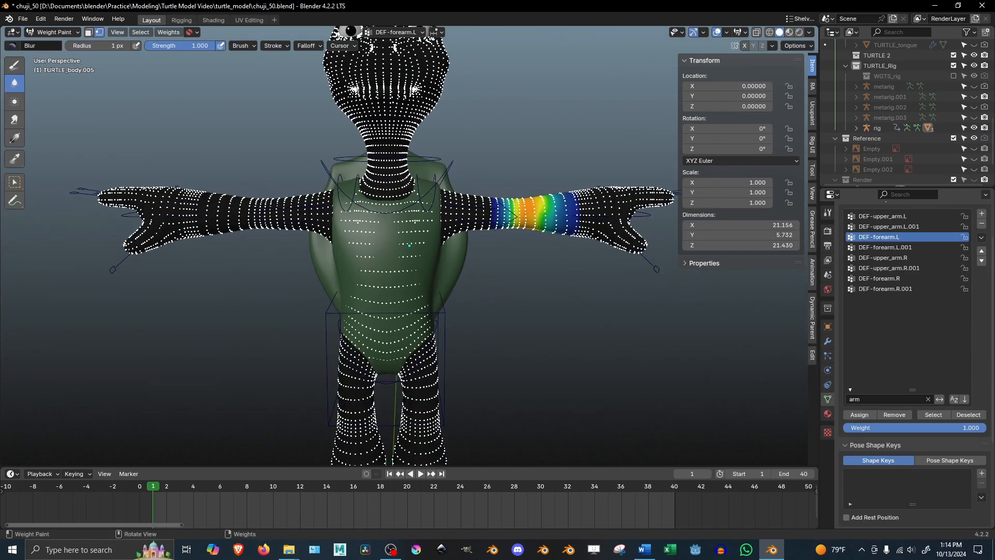
Mirror the DEF-forearm.L weights onto the opposite forearm via the Weights menu.
{"action": "left_click", "coordinate": [168, 32]}
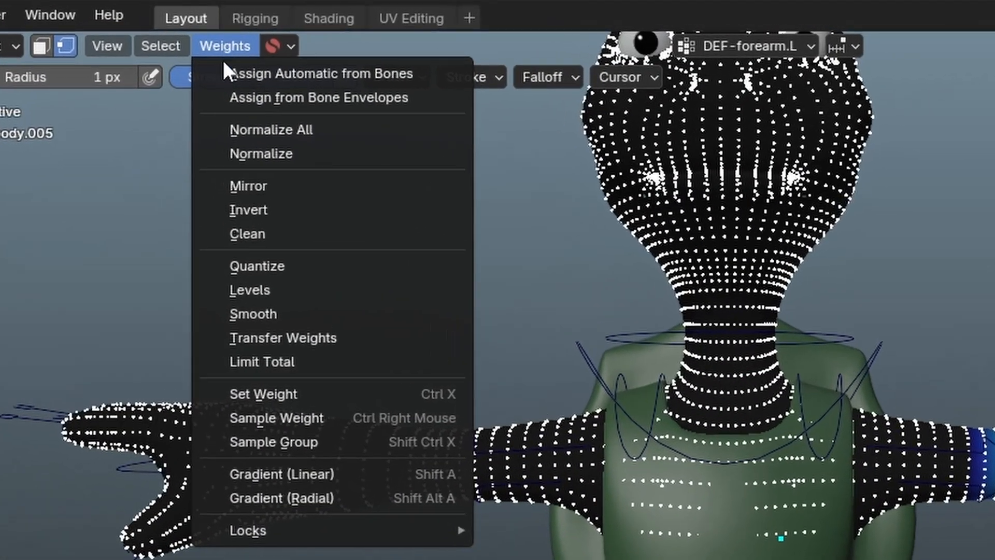
{"action": "left_click", "coordinate": [282, 473]}
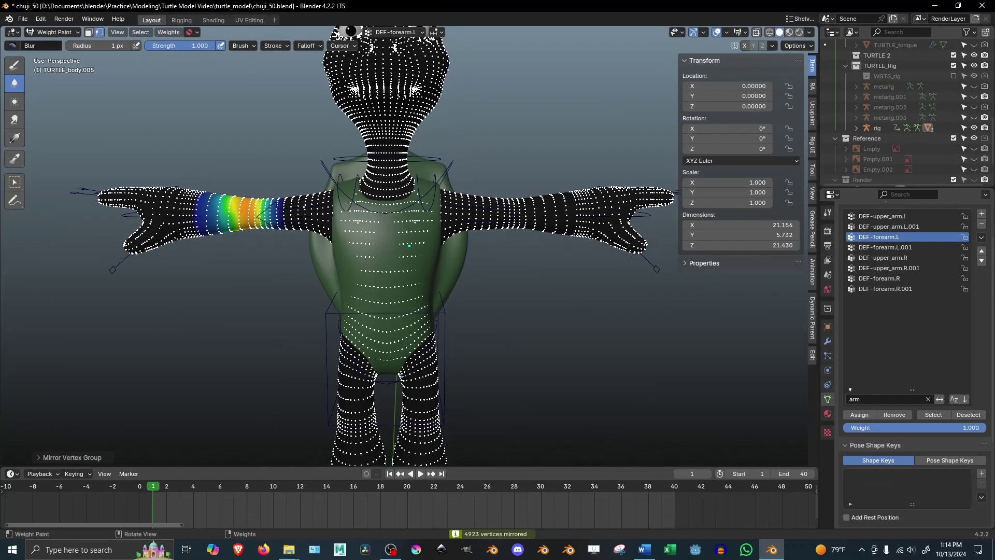
{"action": "left_click", "coordinate": [53, 32]}
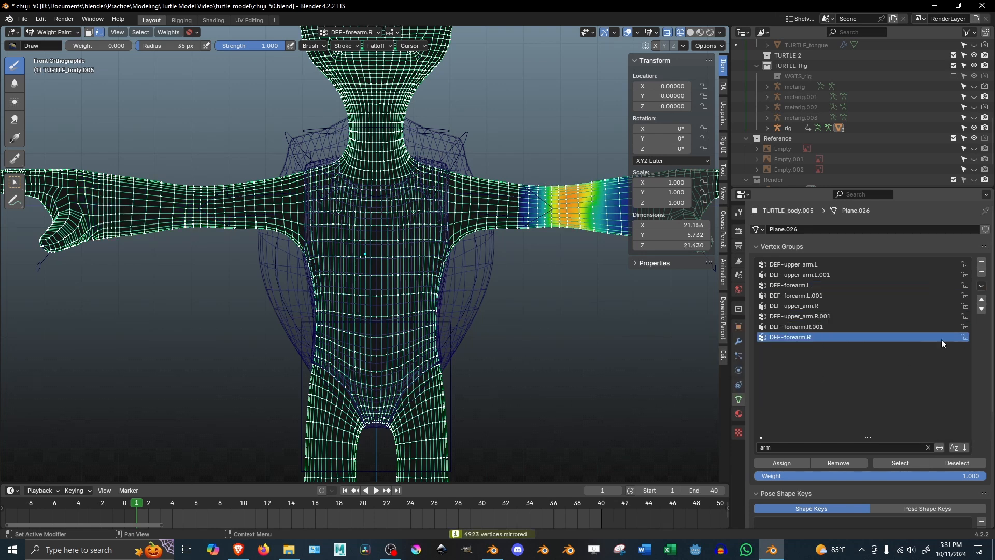
Select the DEF-upper_arm.R vertex group to display its weight band.
{"action": "left_click", "coordinate": [792, 304]}
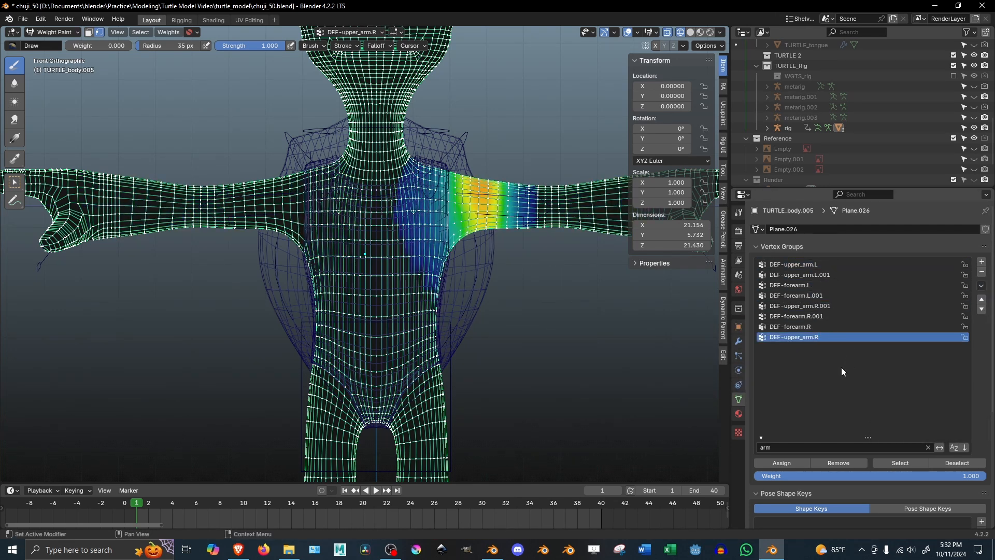
{"action": "left_click", "coordinate": [799, 305]}
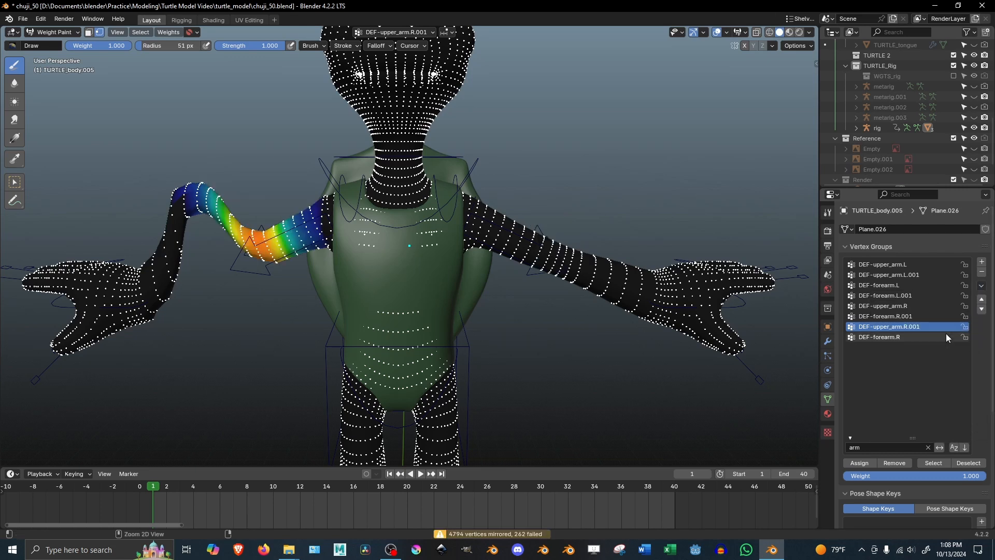
Show DEF-forearm.R weights and mirror the group across the body with Mirror Vertex Group.
{"action": "left_click", "coordinate": [981, 285]}
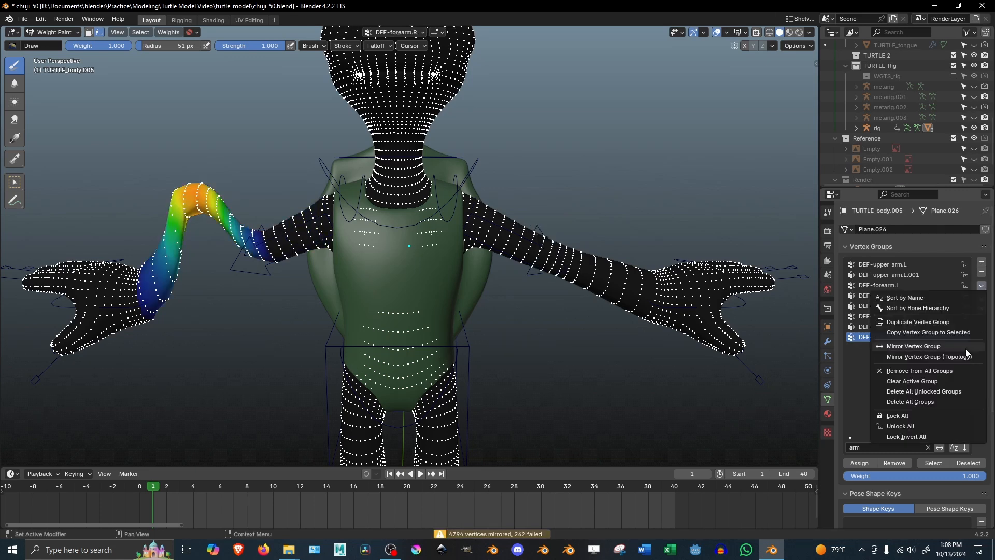
{"action": "left_click", "coordinate": [913, 346]}
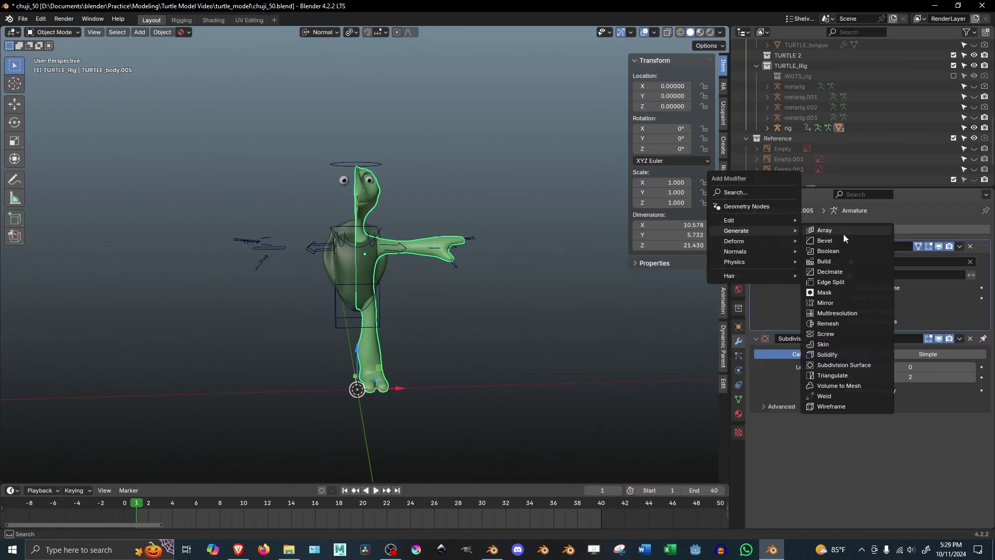
Add a Mirror modifier, move it first in the stack, and attempt Apply (fails on shape keys).
{"action": "left_click", "coordinate": [825, 302]}
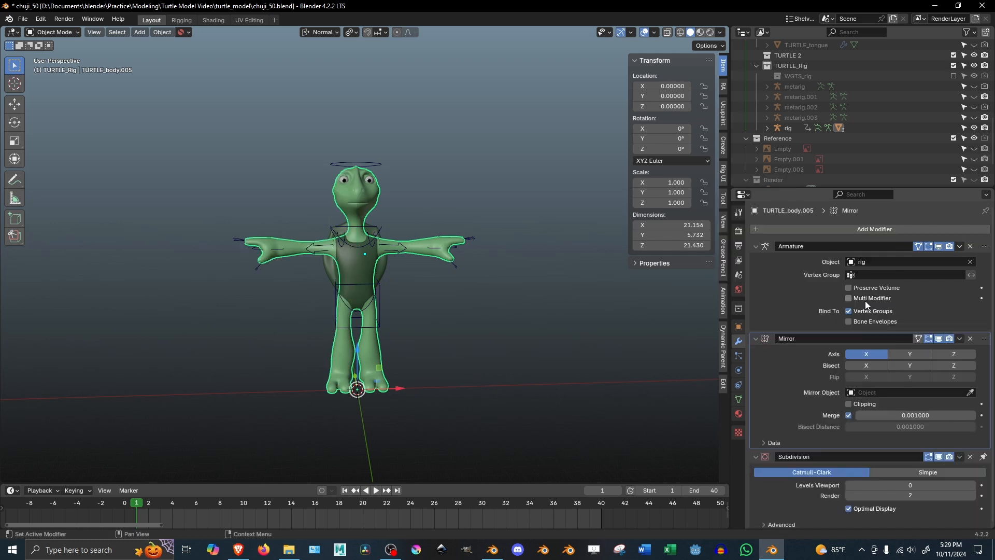
{"action": "mouse_move", "coordinate": [983, 344]}
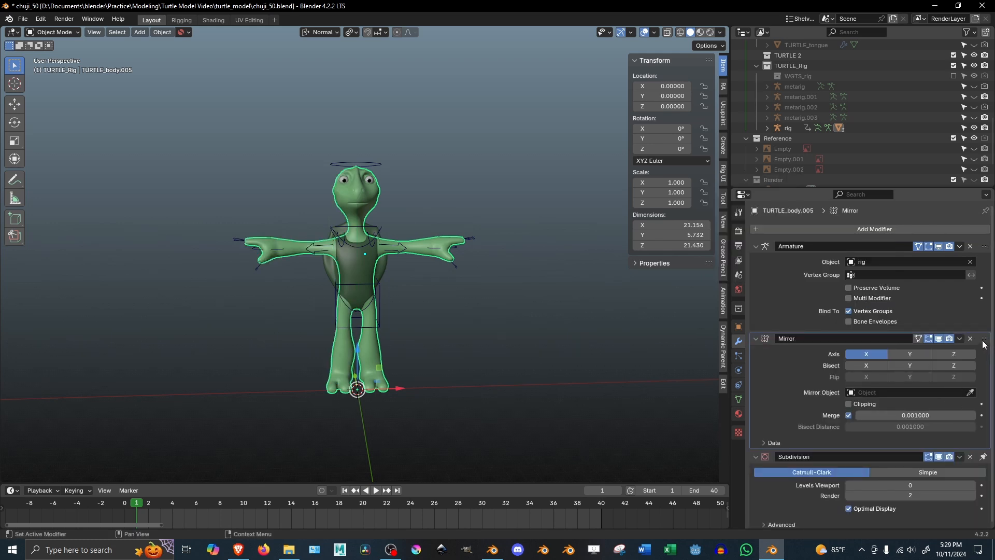
{"action": "left_click", "coordinate": [960, 338]}
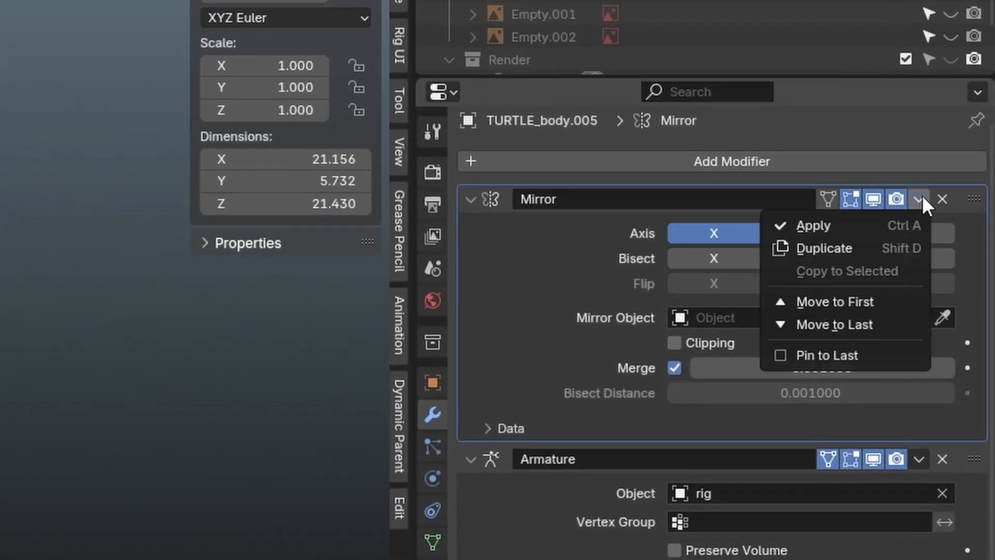
{"action": "left_click", "coordinate": [814, 225]}
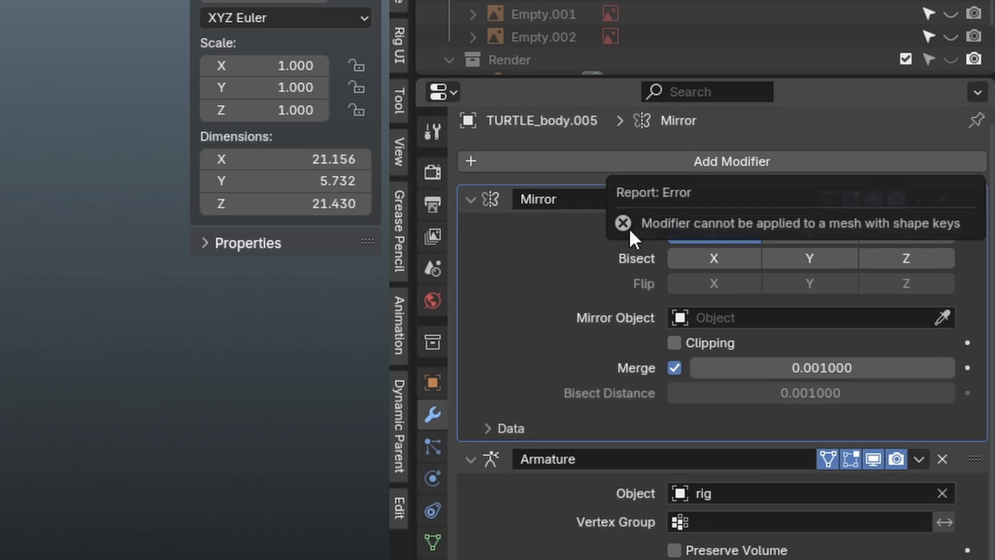
{"action": "mouse_move", "coordinate": [884, 235]}
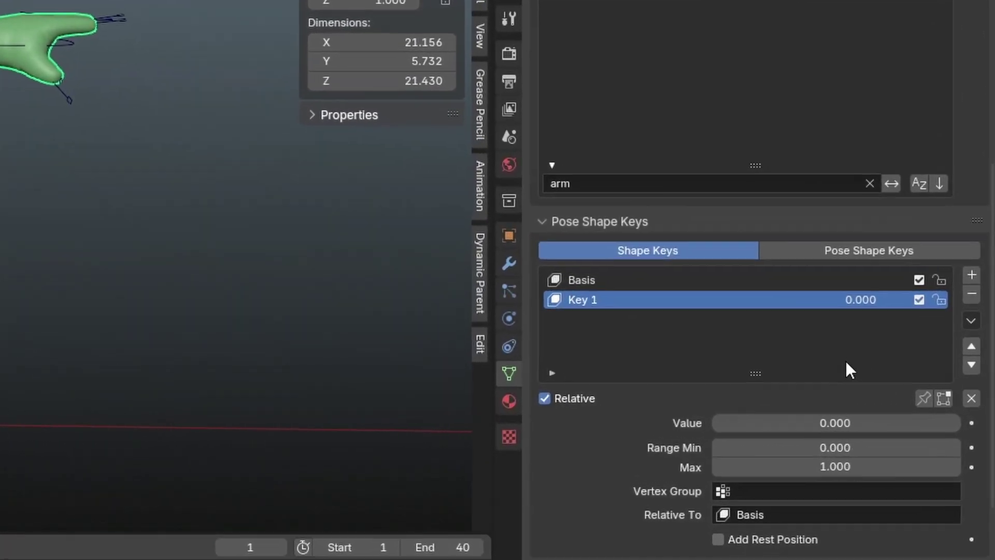
Scroll to the Shape Keys panel and select the Key 1 shape key.
{"action": "scroll", "scroll_direction": "down", "scroll_amount": 3}
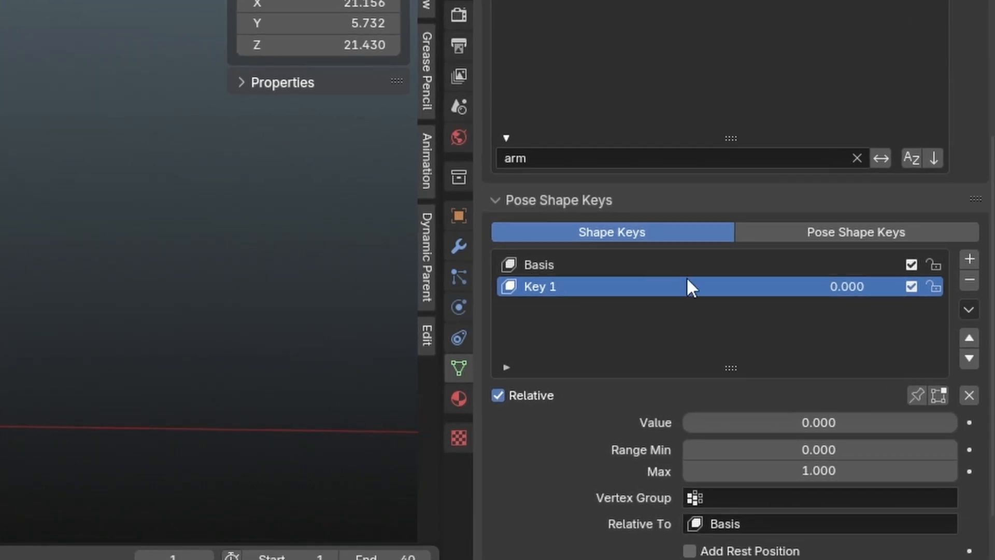
{"action": "left_click", "coordinate": [458, 244]}
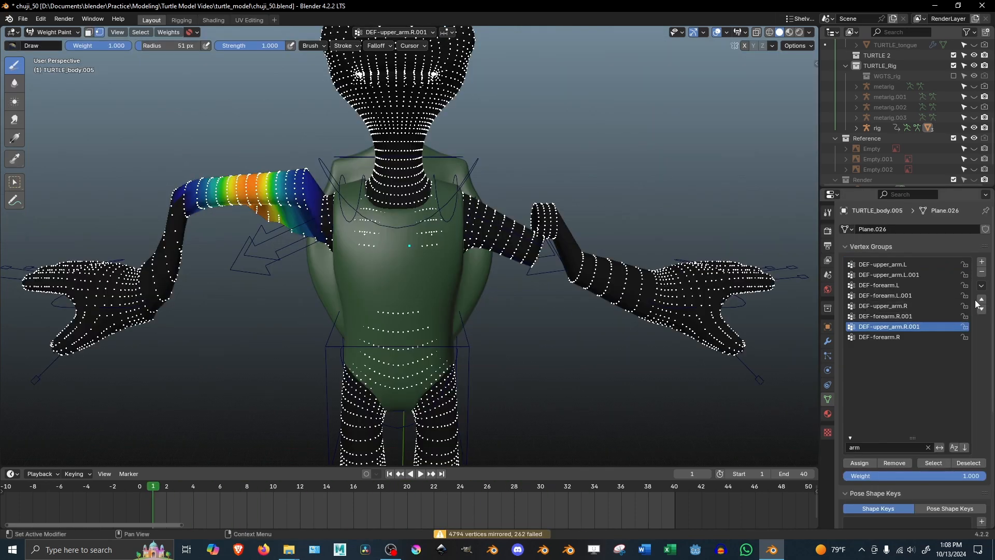
Mirror the right arm vertex group weights with Mirror Vertex Group (4794 mirrored, 262 failed).
{"action": "left_click", "coordinate": [981, 303]}
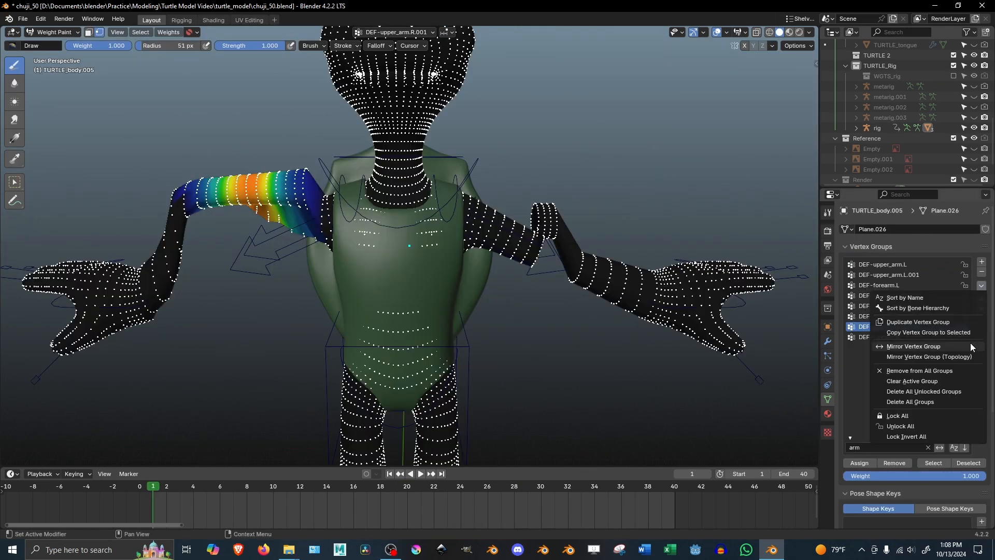
{"action": "left_click", "coordinate": [914, 346]}
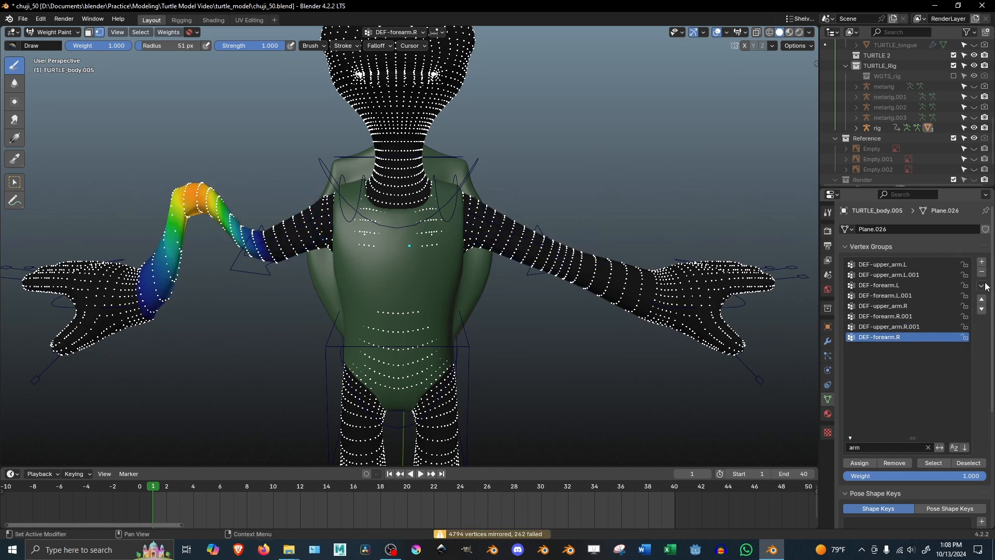